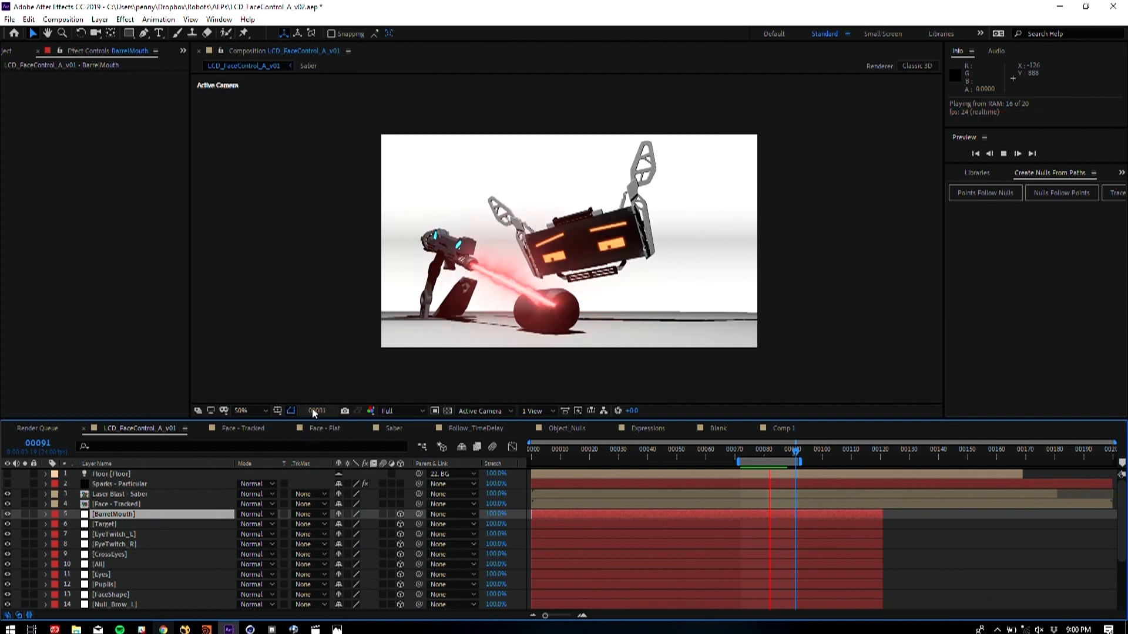
In Cinema 4D's dope sheet, expand the Gun object to reveal its keyframed part tracks
left_click(792, 459)
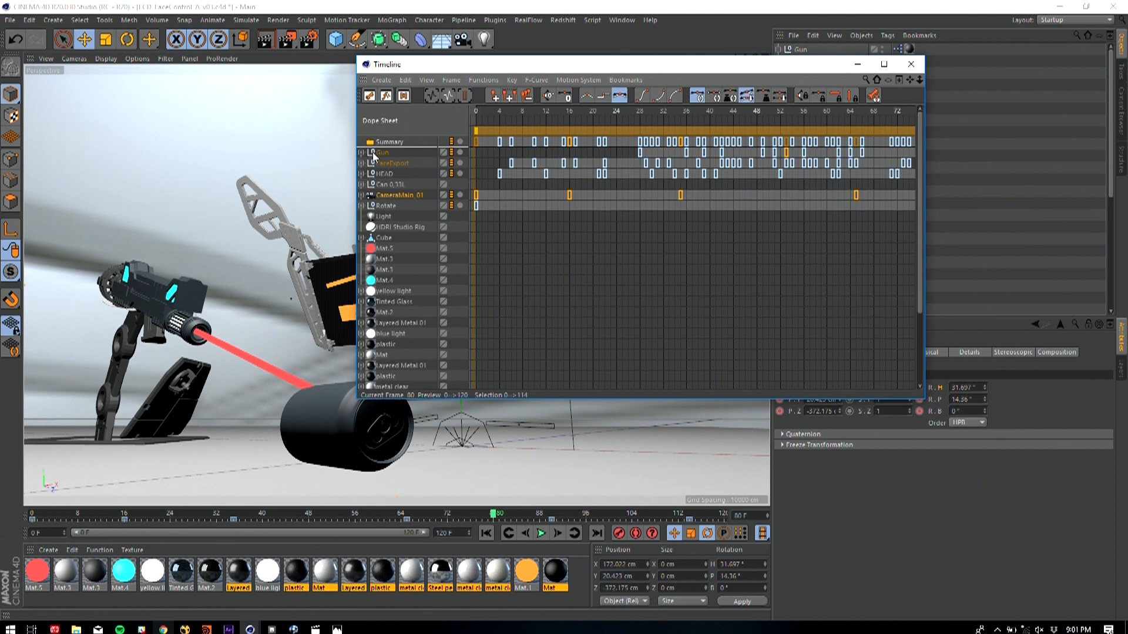
left_click(367, 153)
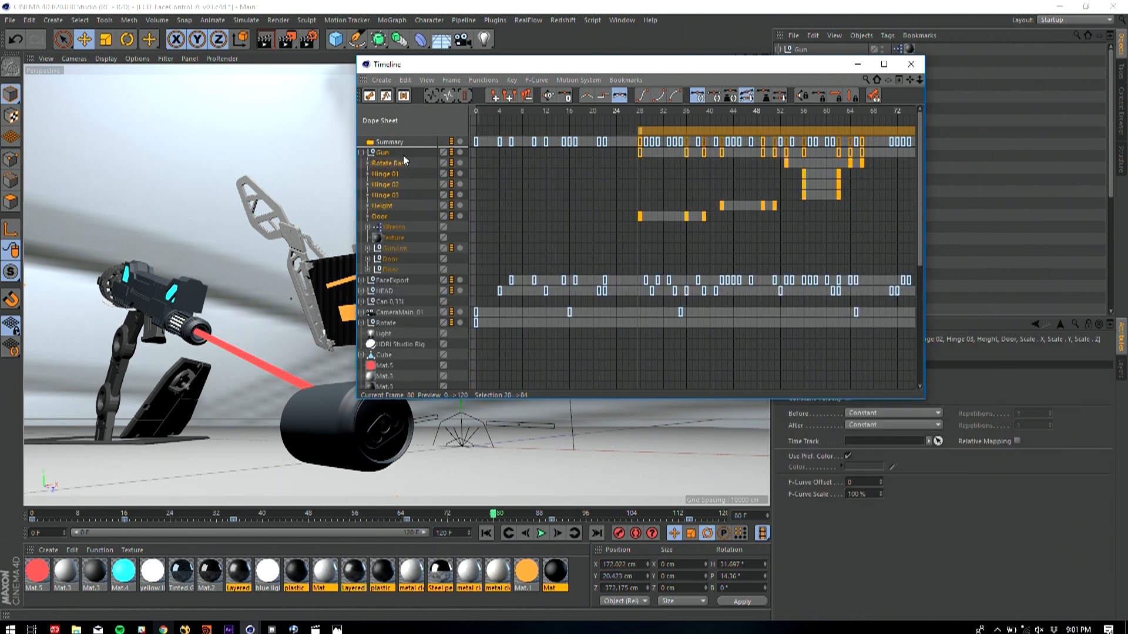